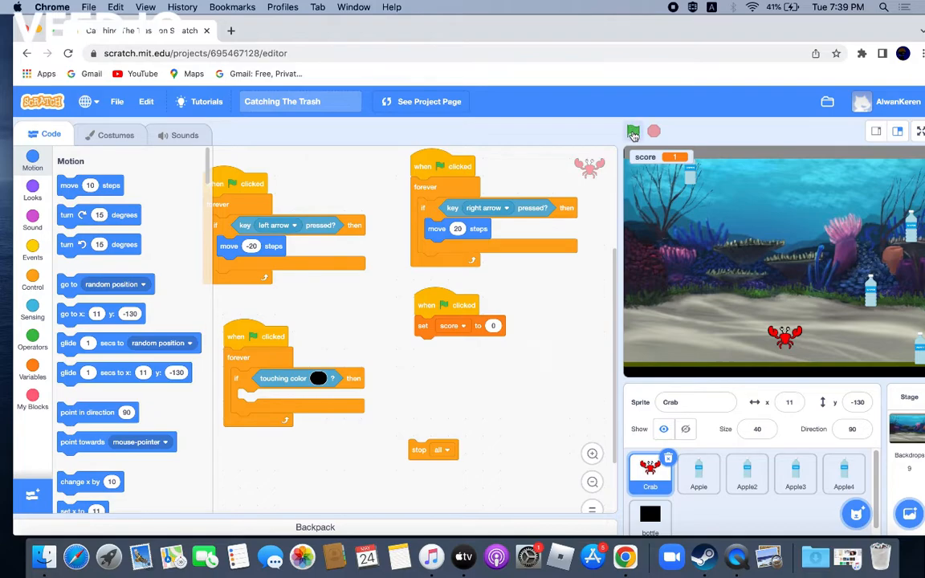
Step: Restart the Catching The Trash game repeatedly so the crab catches bottles and scores 13
click(633, 130)
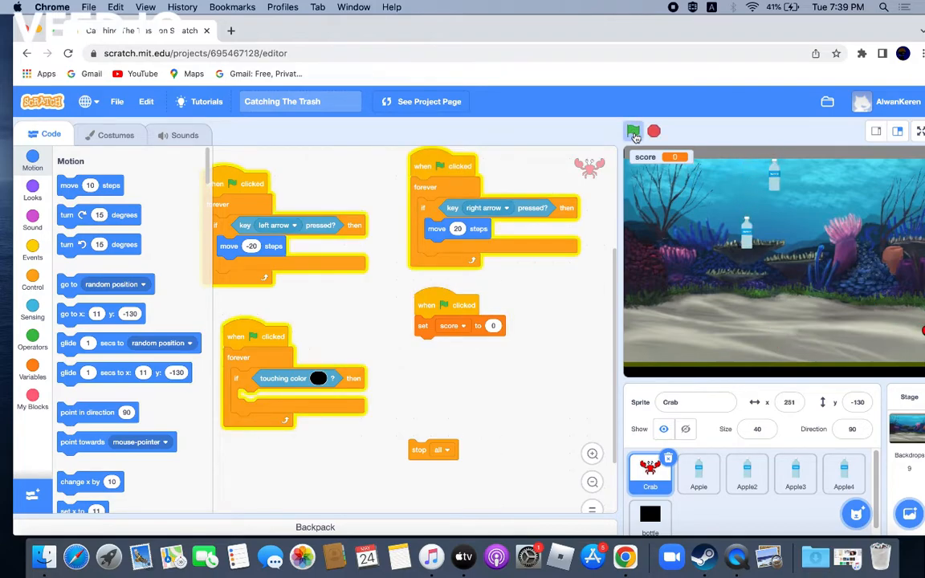
click(633, 131)
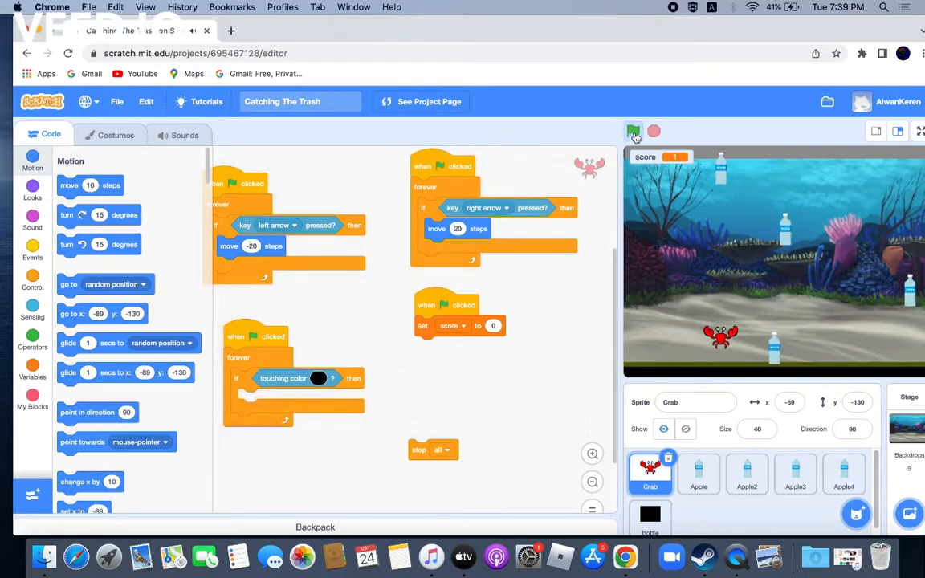
click(634, 131)
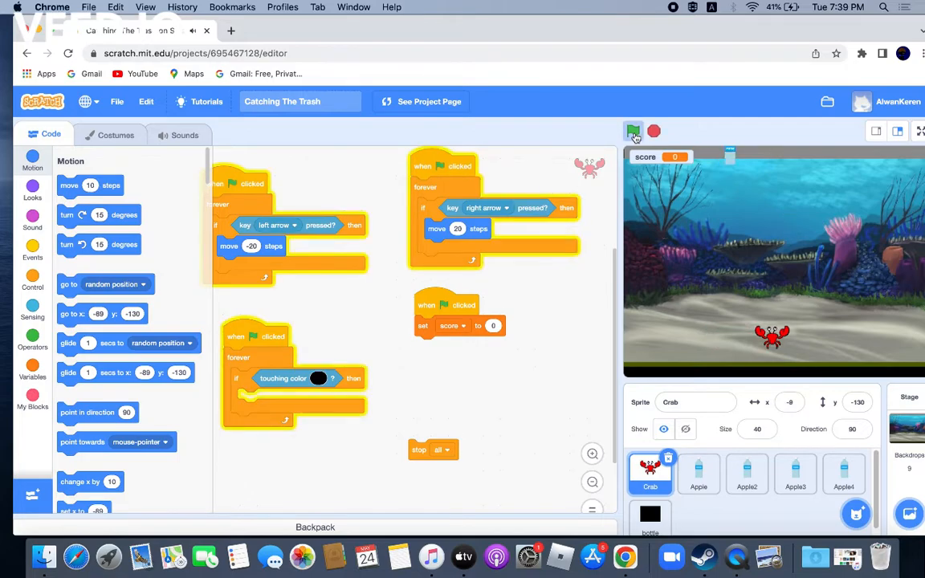
click(634, 131)
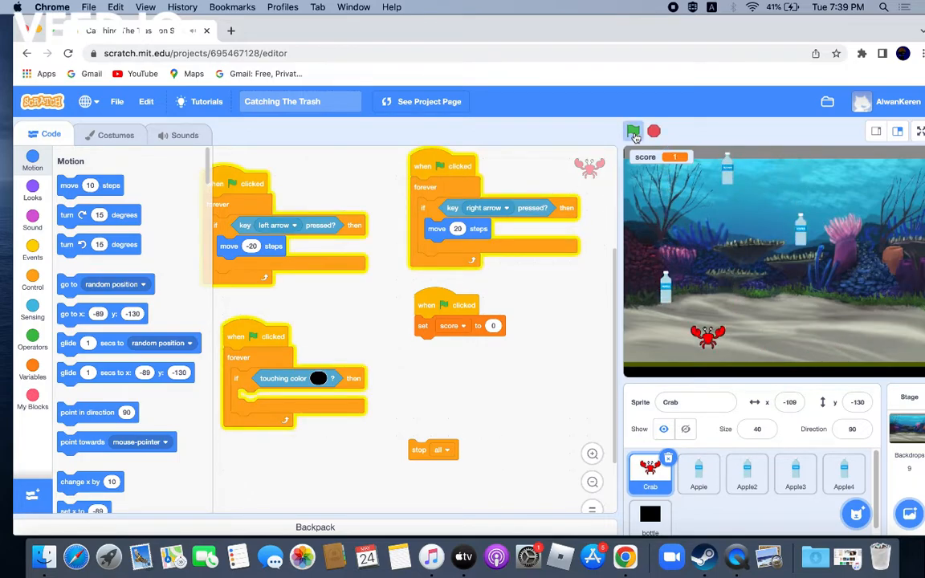
click(634, 131)
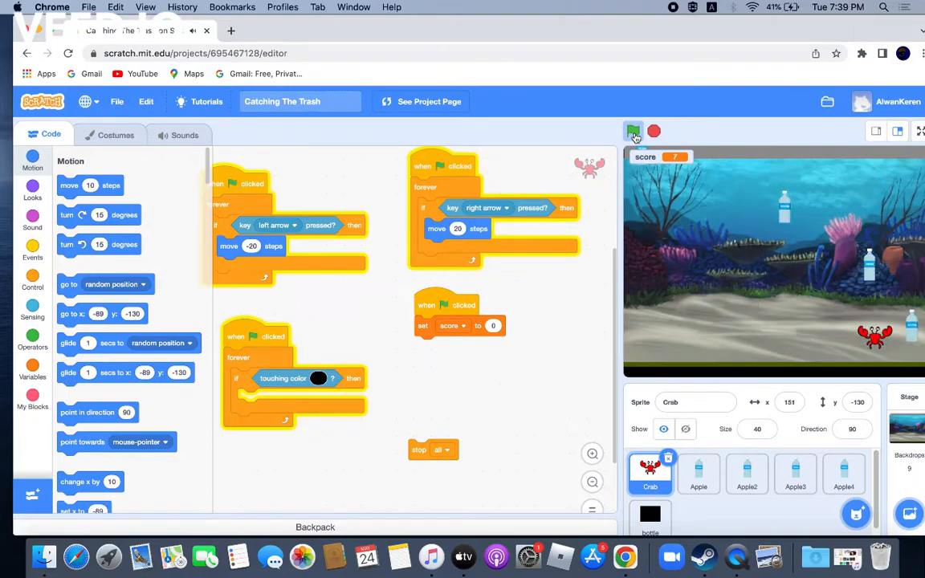
click(634, 131)
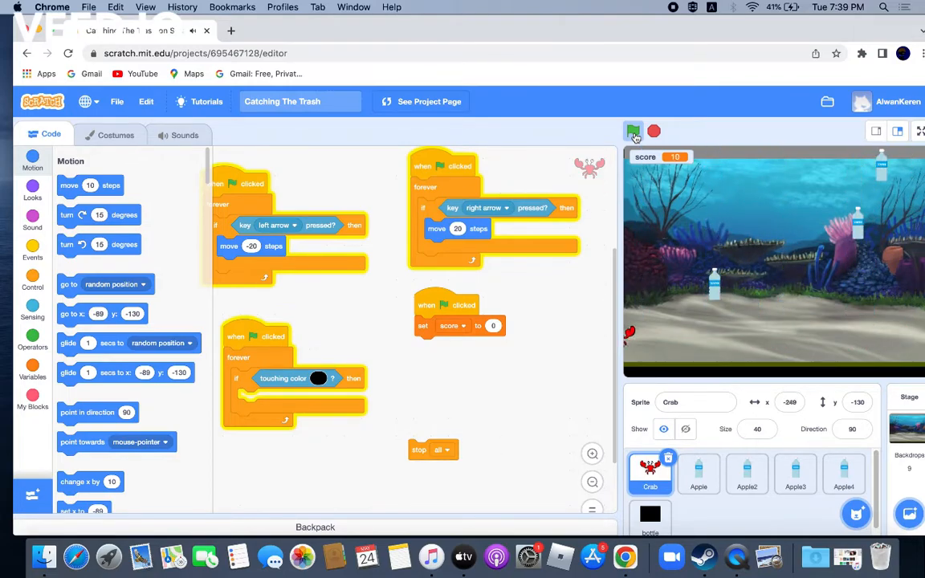
click(634, 130)
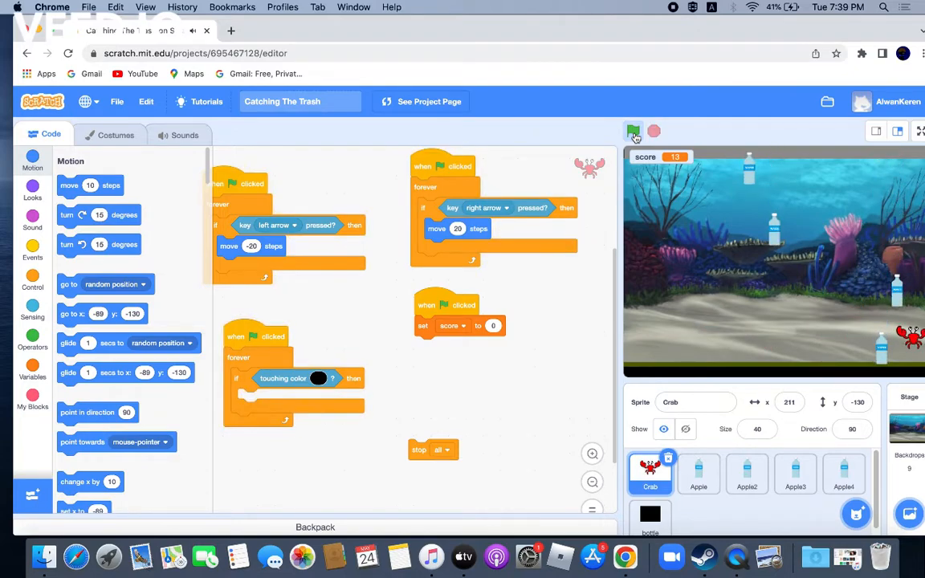